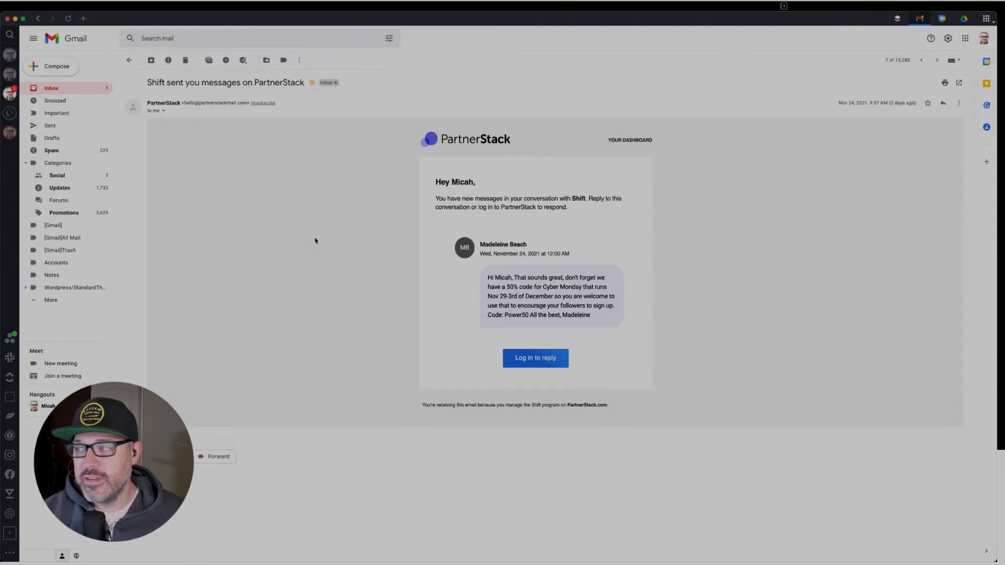
mouse_move(412, 226)
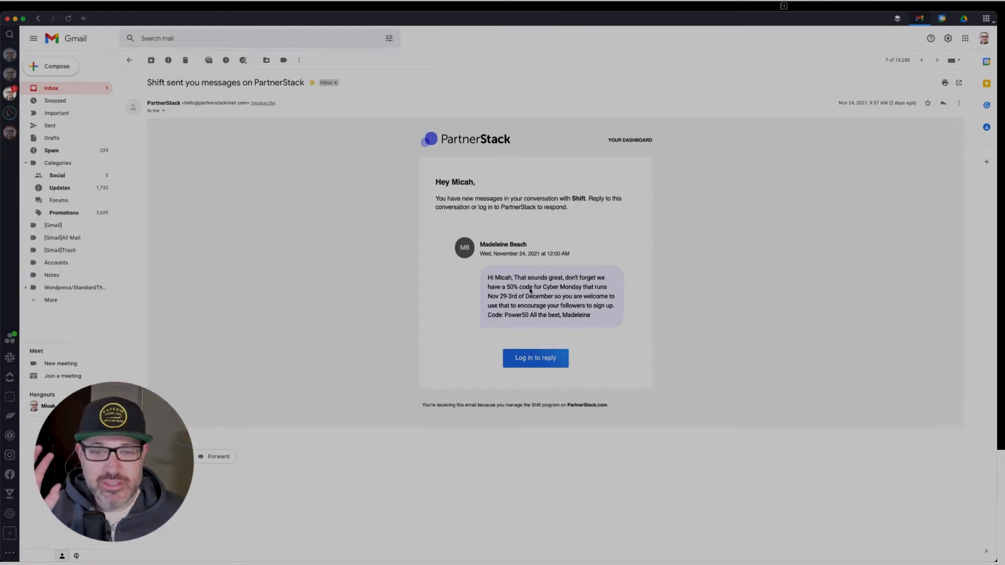
mouse_move(629, 282)
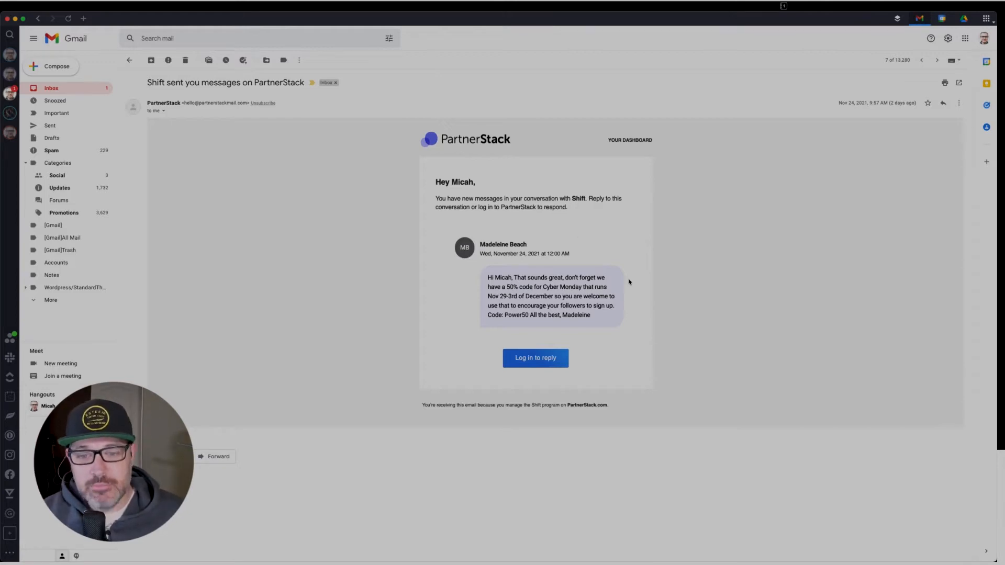
mouse_move(653, 275)
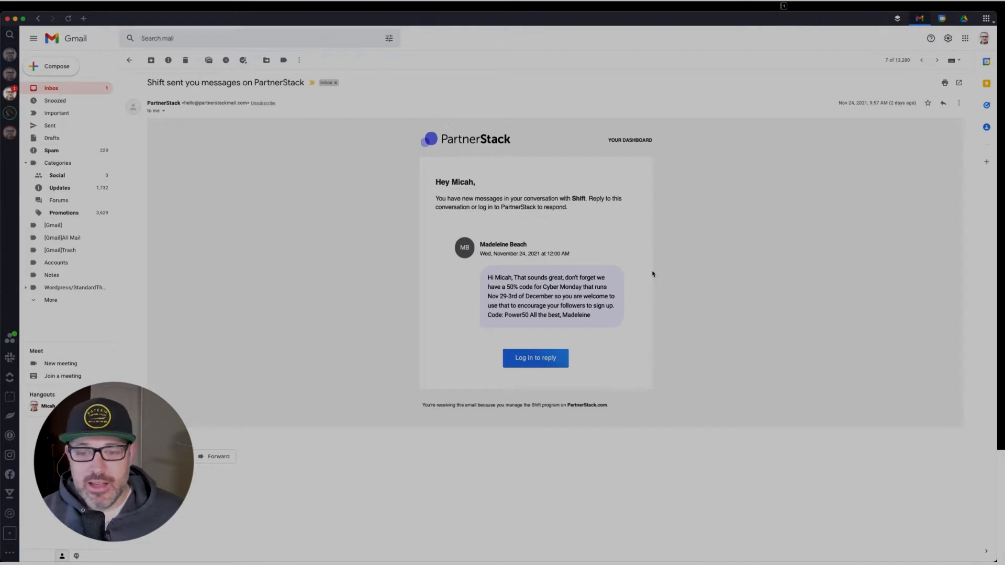
mouse_move(792, 246)
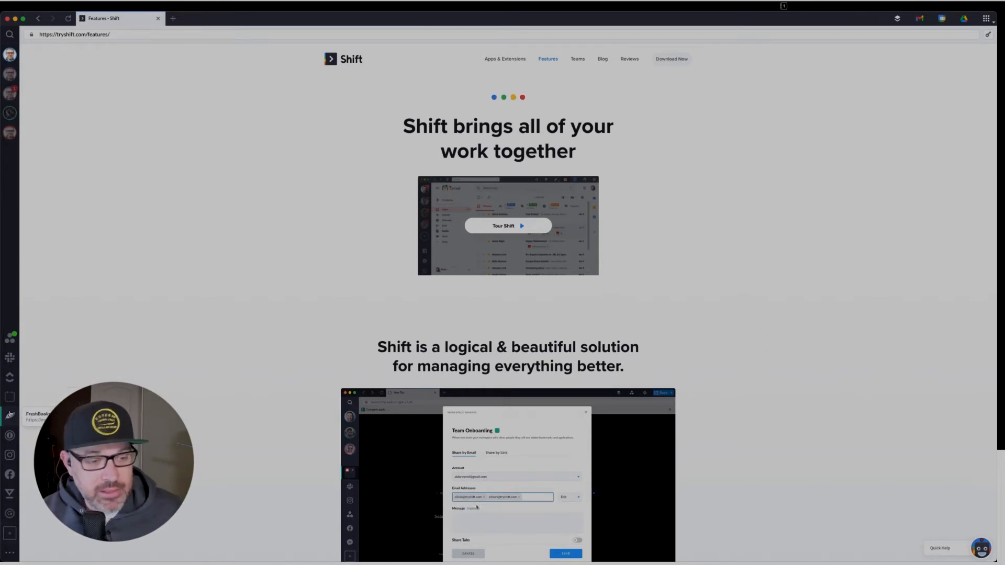
click(576, 540)
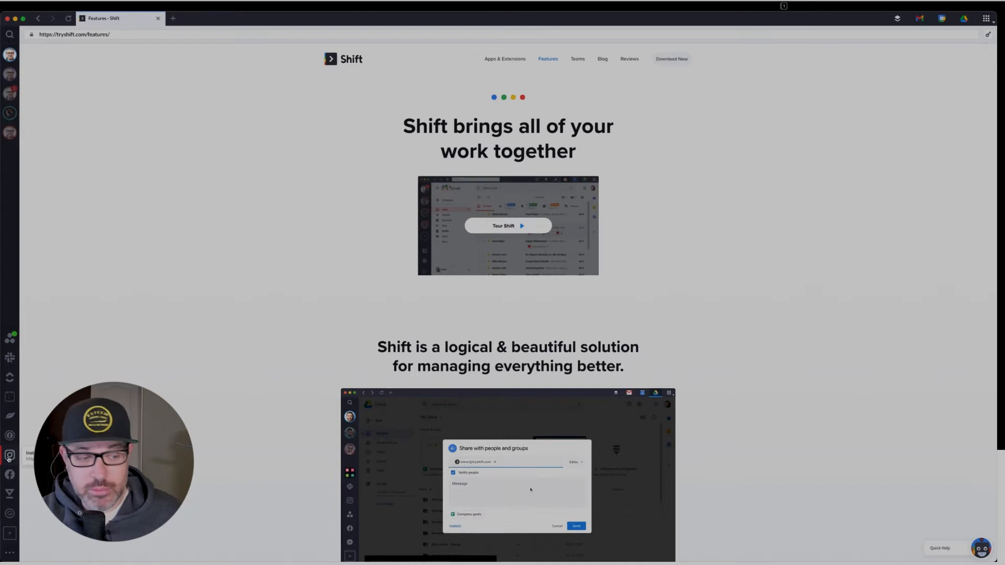
click(576, 527)
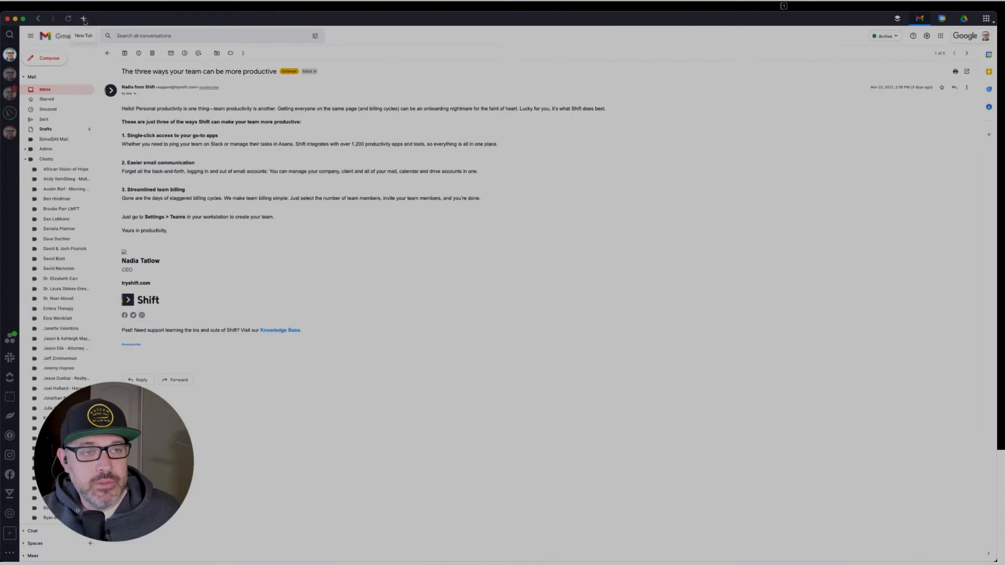
Open a new Gmail tab and bring up this account's Google services grid.
click(83, 18)
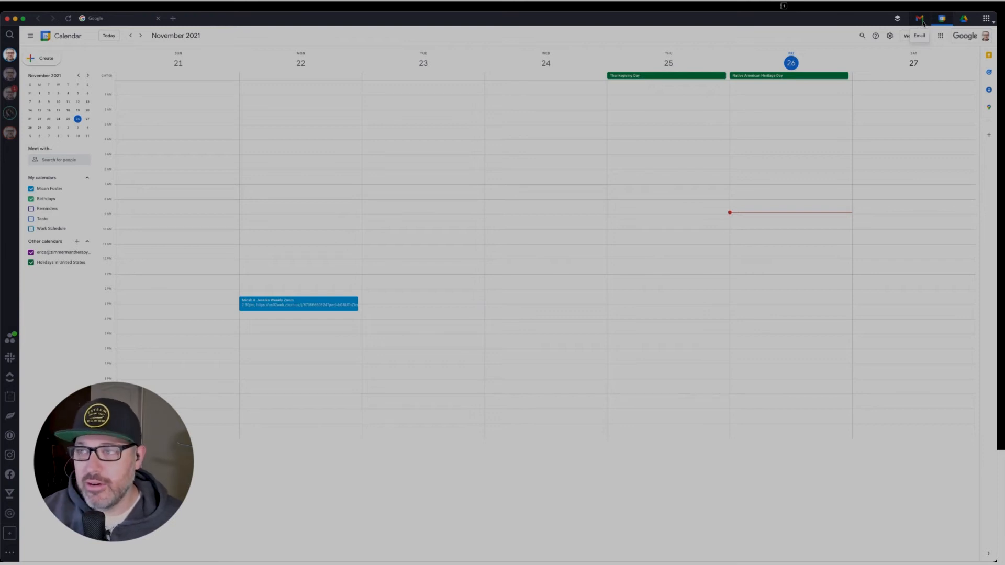
click(918, 35)
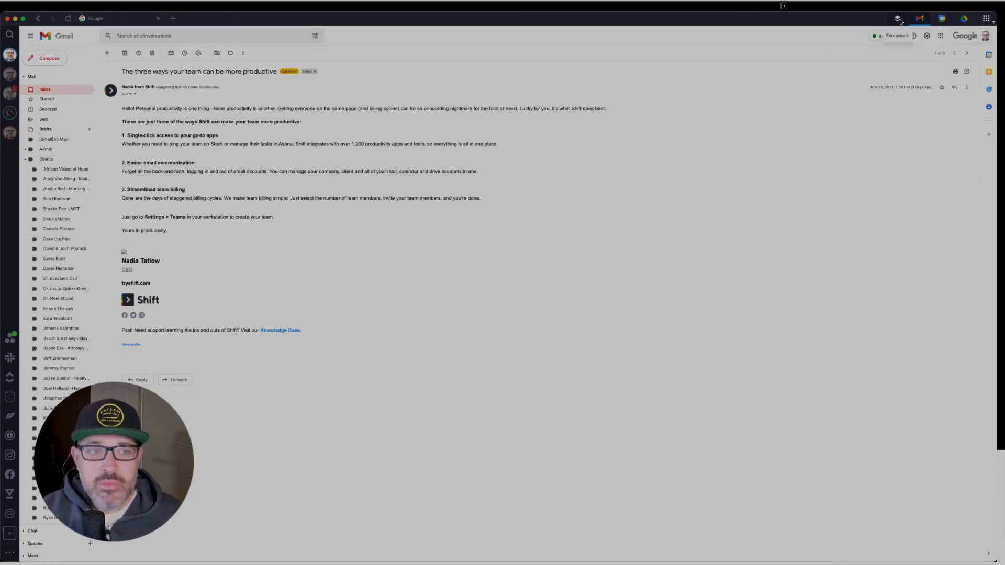
click(898, 18)
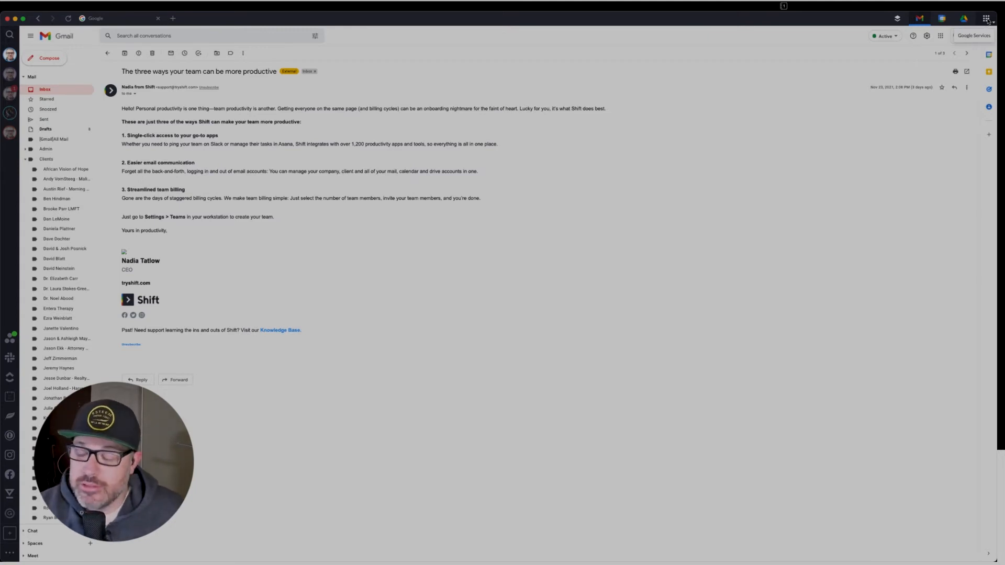
click(986, 18)
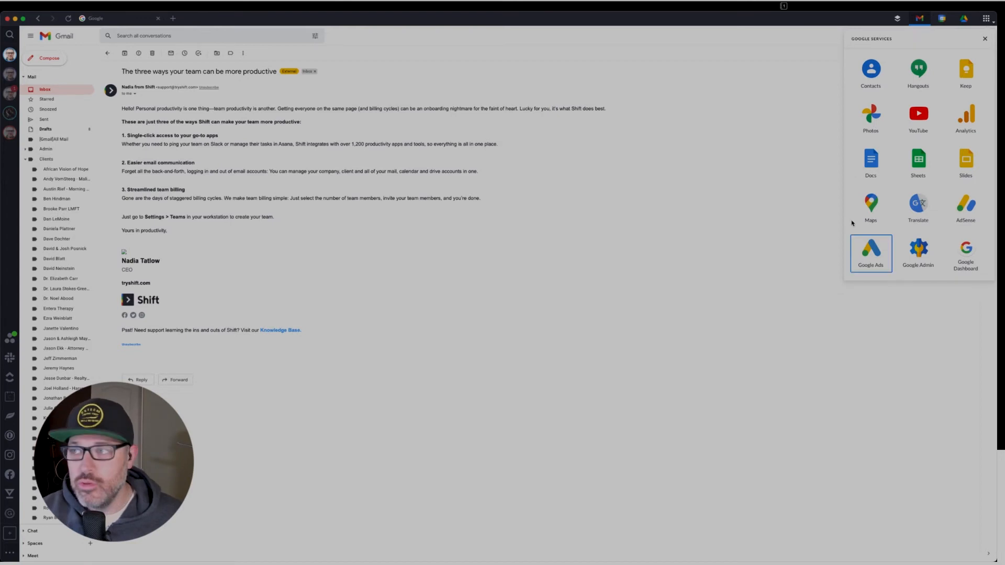
click(985, 38)
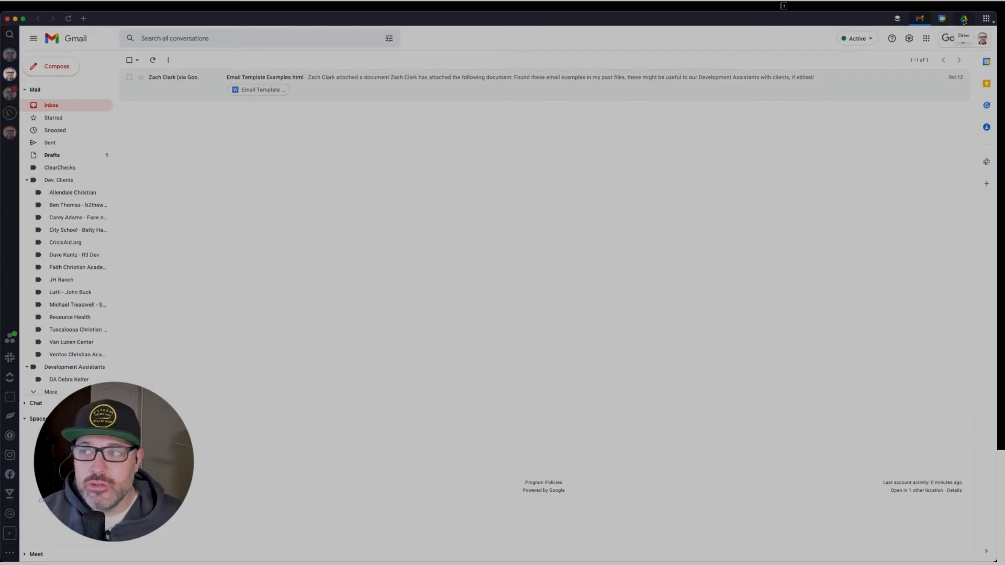
Switch accounts and open Google Drive with its priority files and workspaces.
click(963, 18)
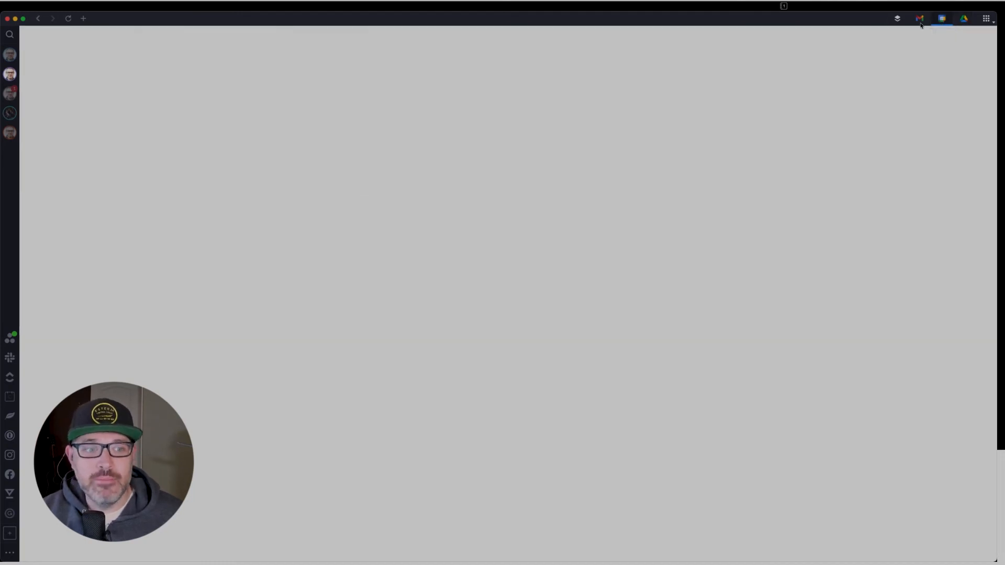
click(920, 18)
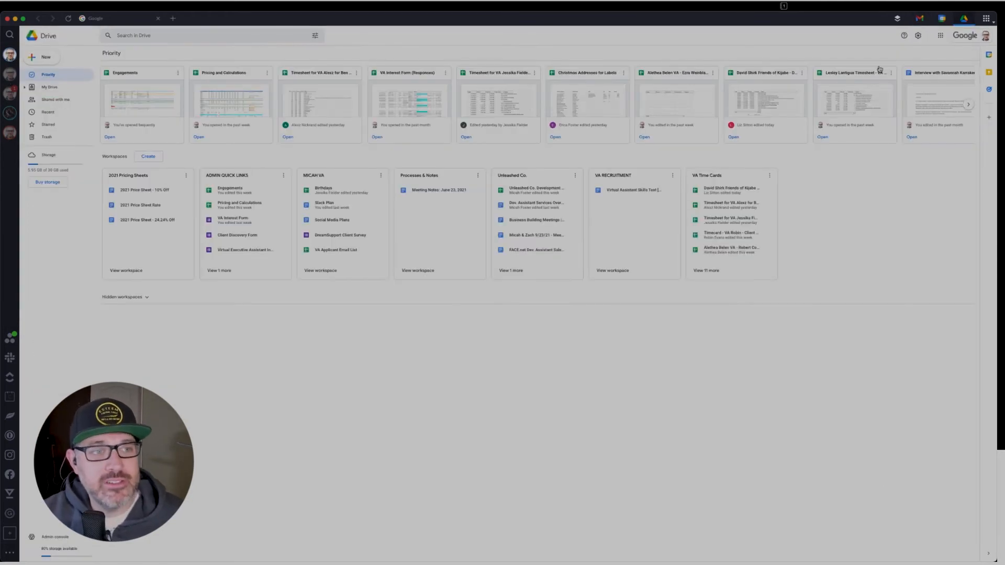
mouse_move(266, 144)
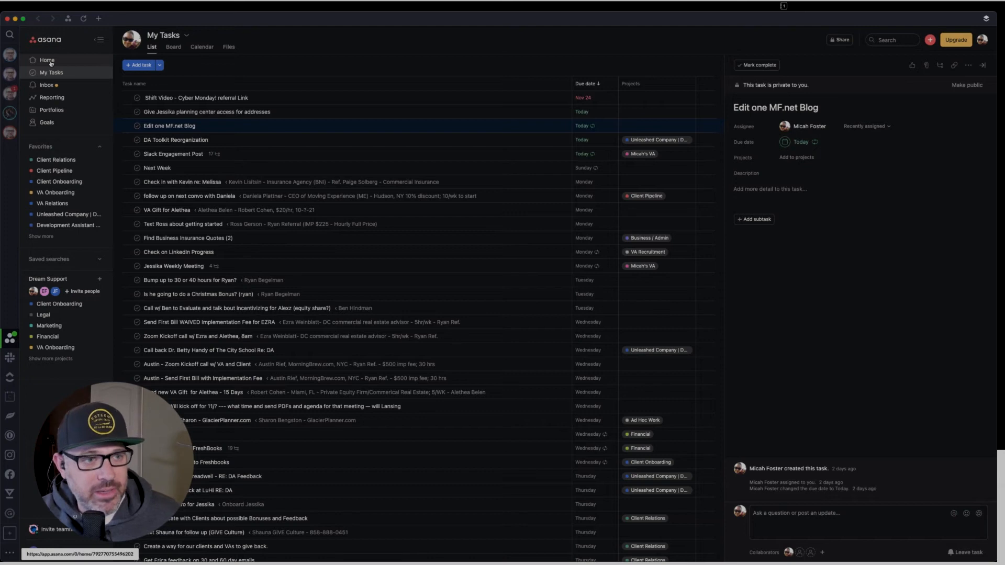
Browse the Asana, Slack and Calendly sidebar apps, scrolling through Calendly's working hours.
click(46, 59)
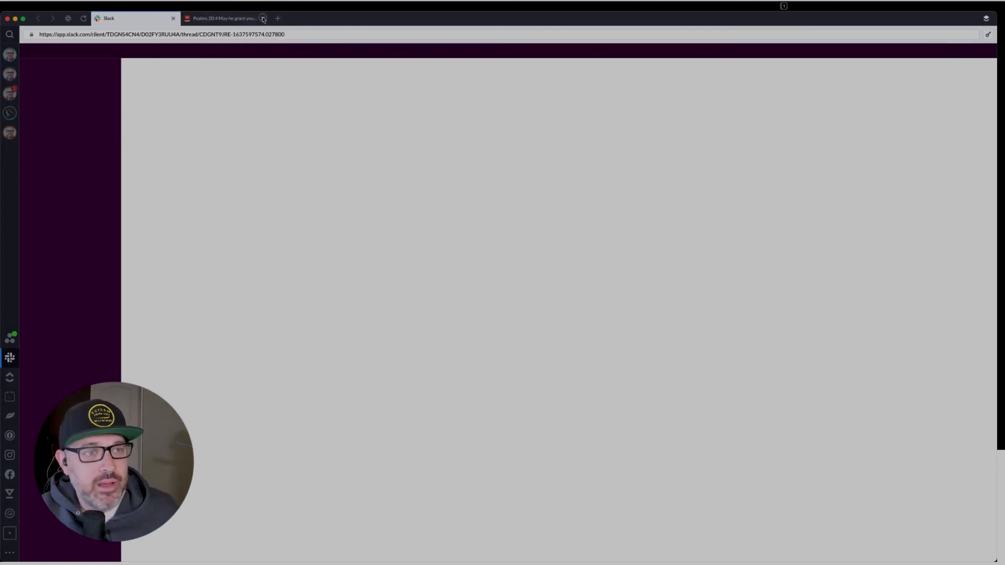
click(134, 17)
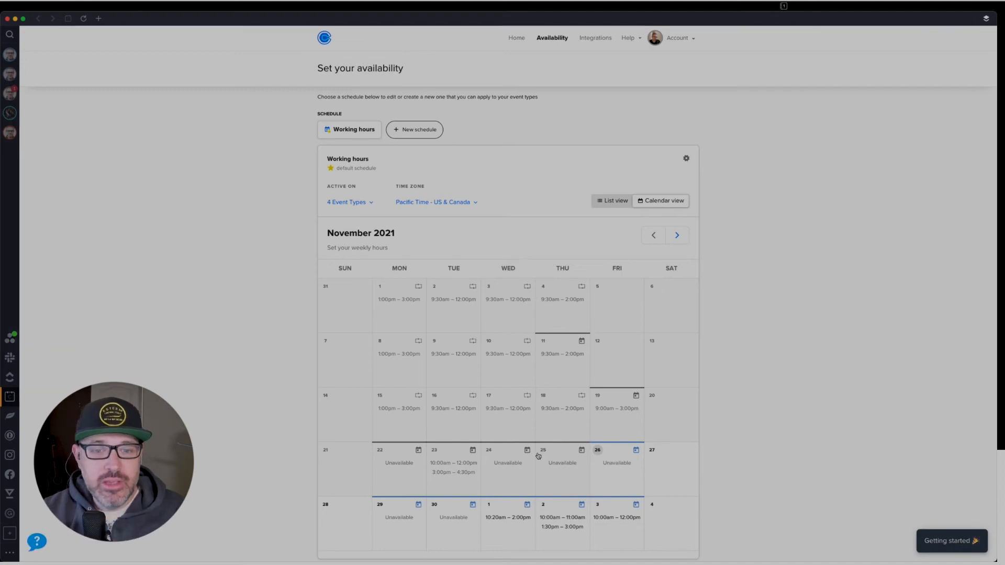
scroll(down, 3)
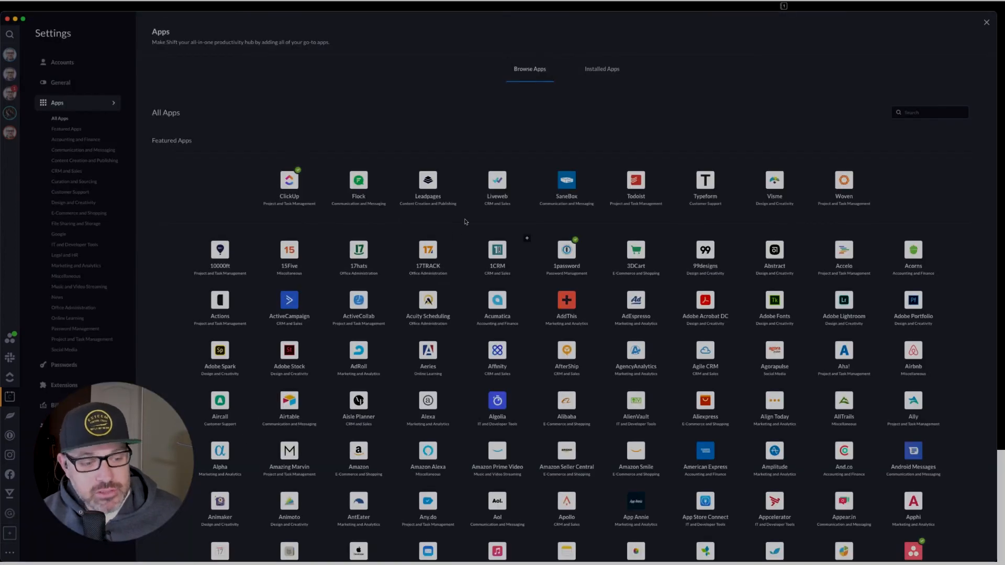
scroll(down, 3)
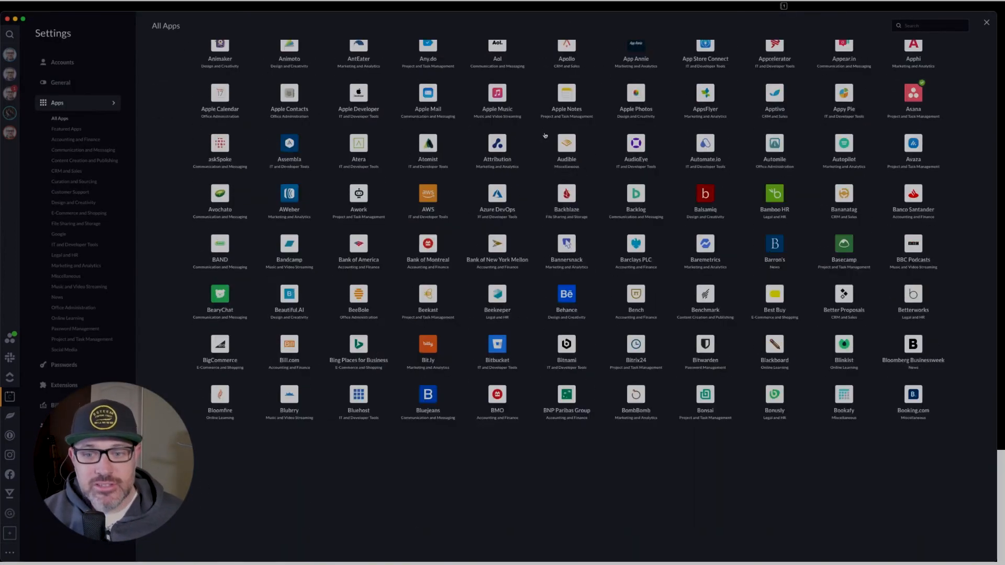
scroll(down, 3)
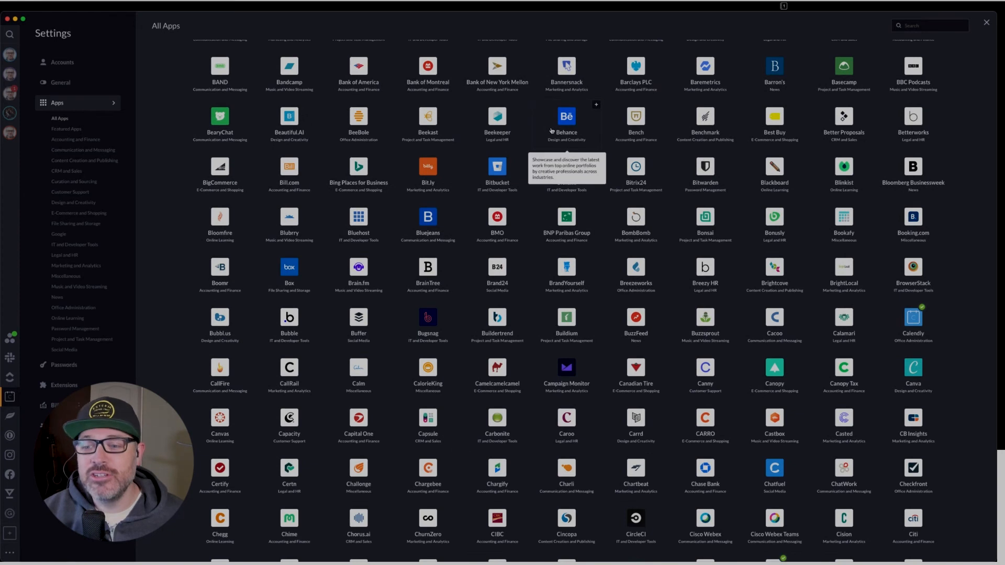
scroll(down, 3)
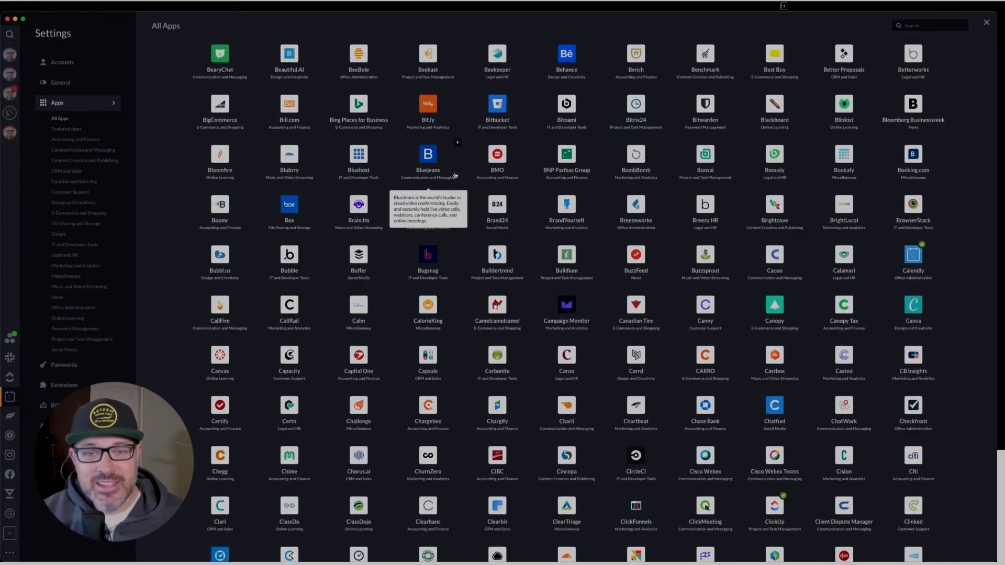
scroll(up, 3)
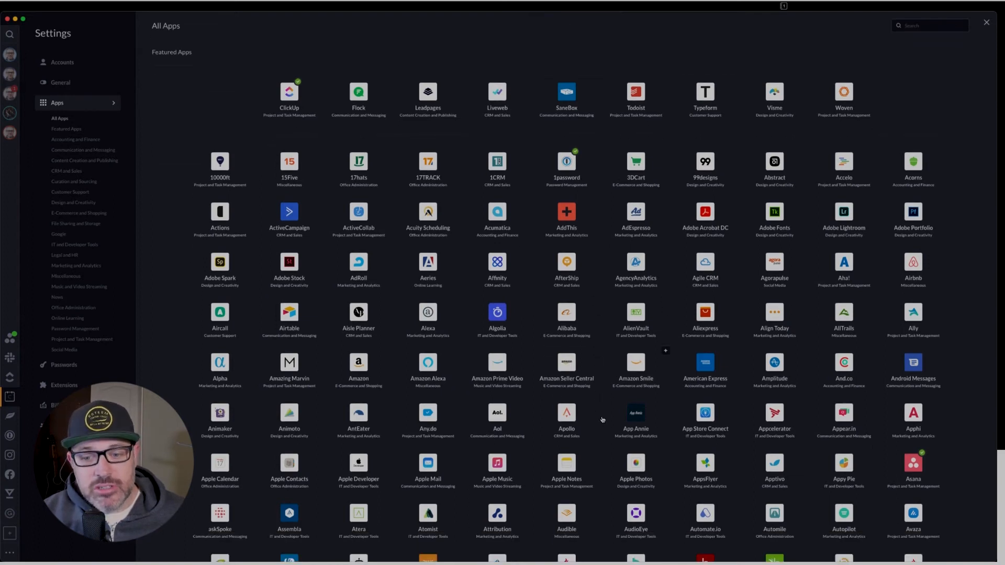
scroll(down, 3)
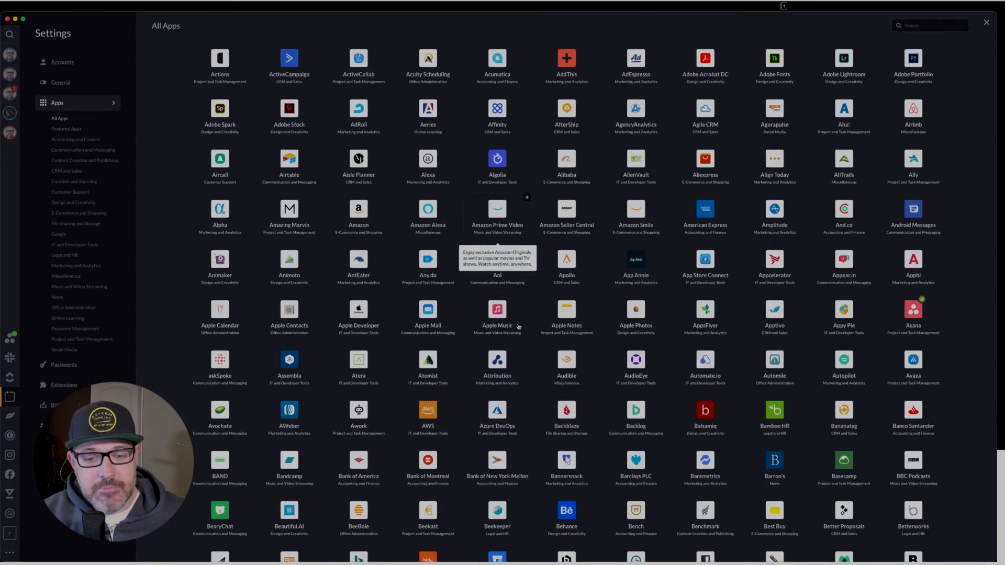
scroll(down, 3)
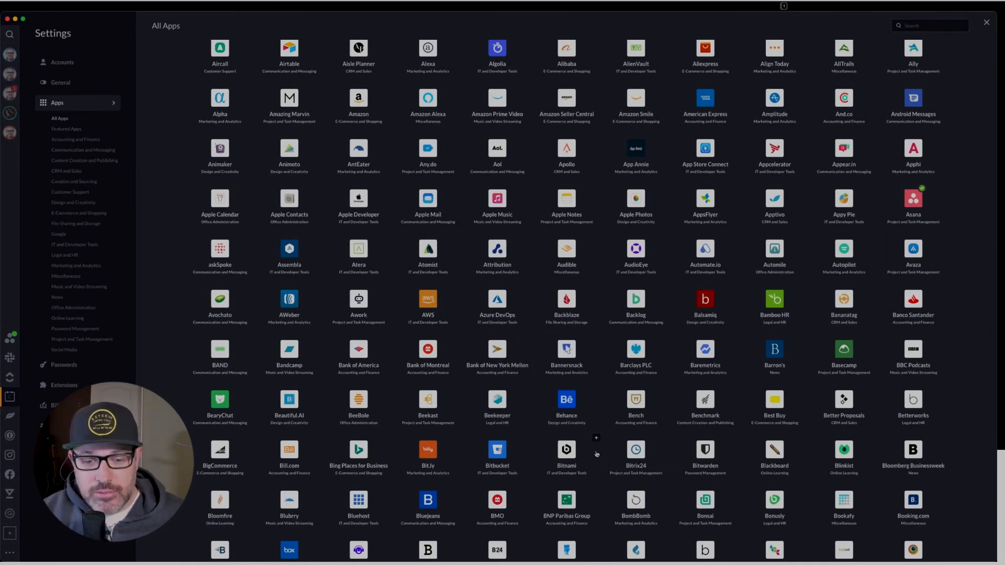
mouse_move(566, 449)
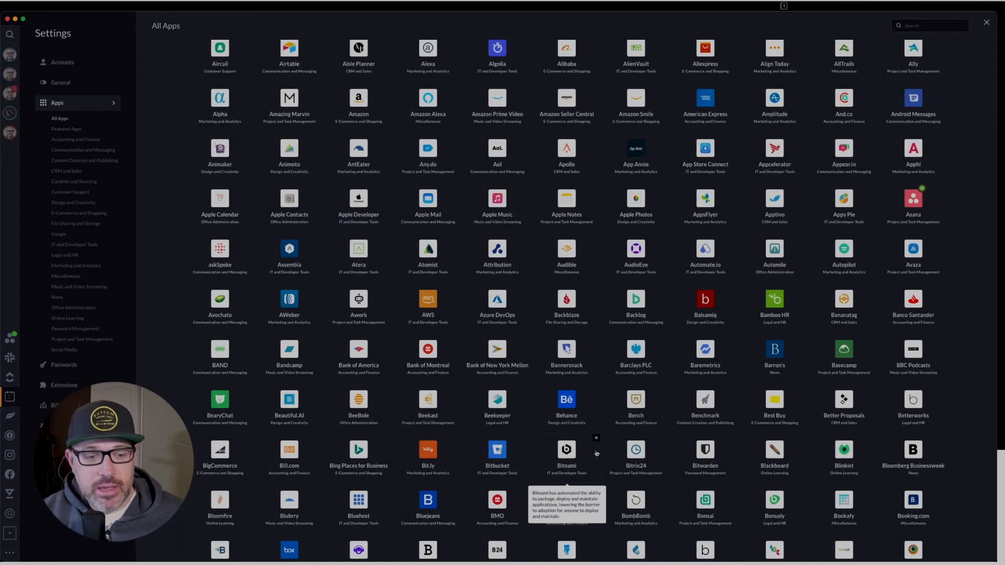
mouse_move(184, 252)
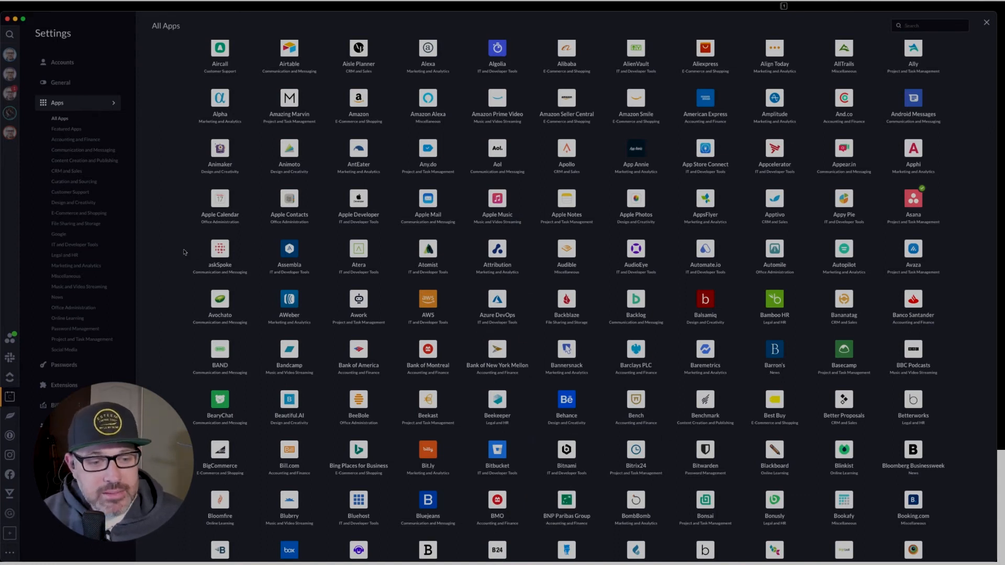
scroll(down, 3)
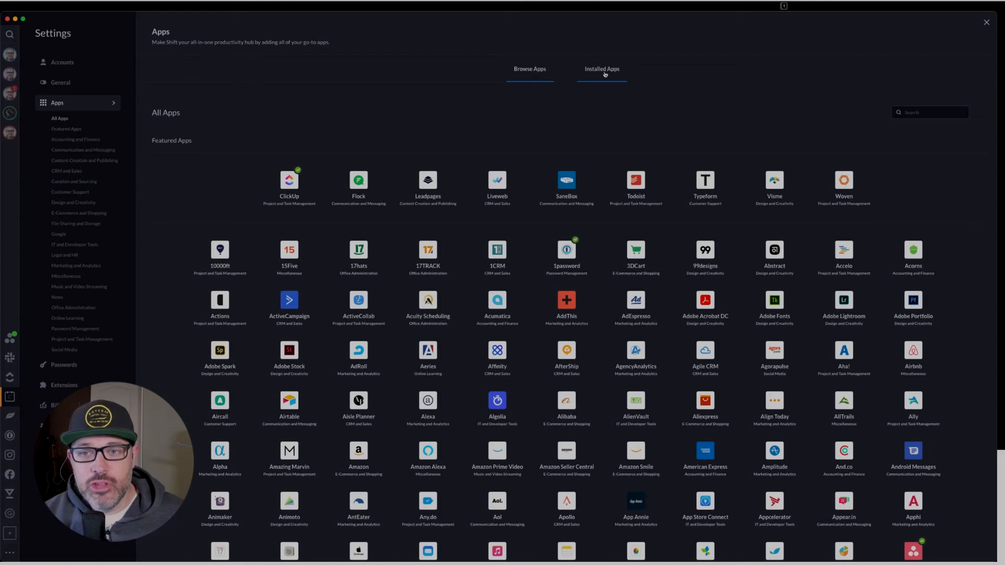
click(531, 69)
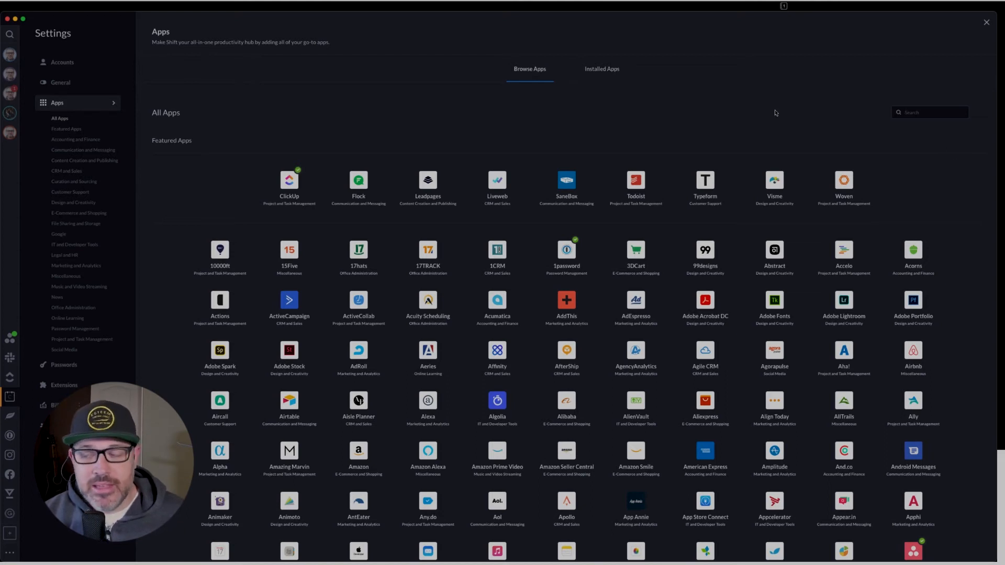
click(601, 68)
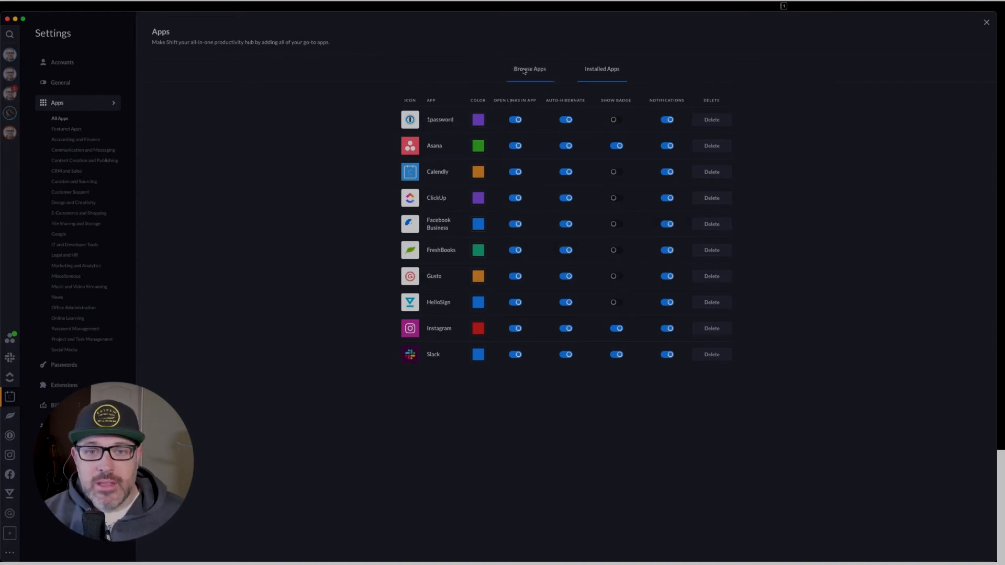
click(529, 68)
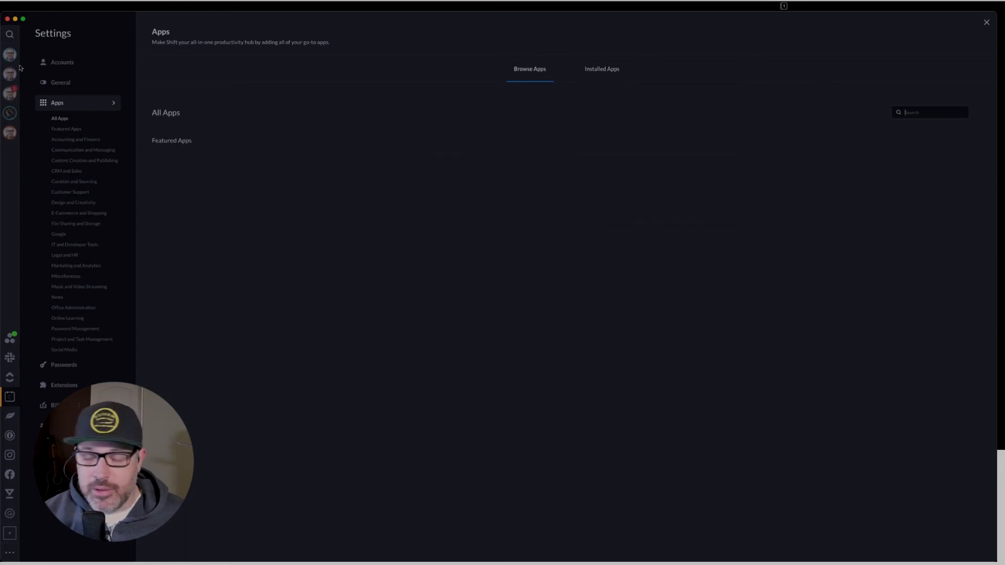
Close Settings, return to the Gmail account, and add a new sidebar workspace.
click(9, 54)
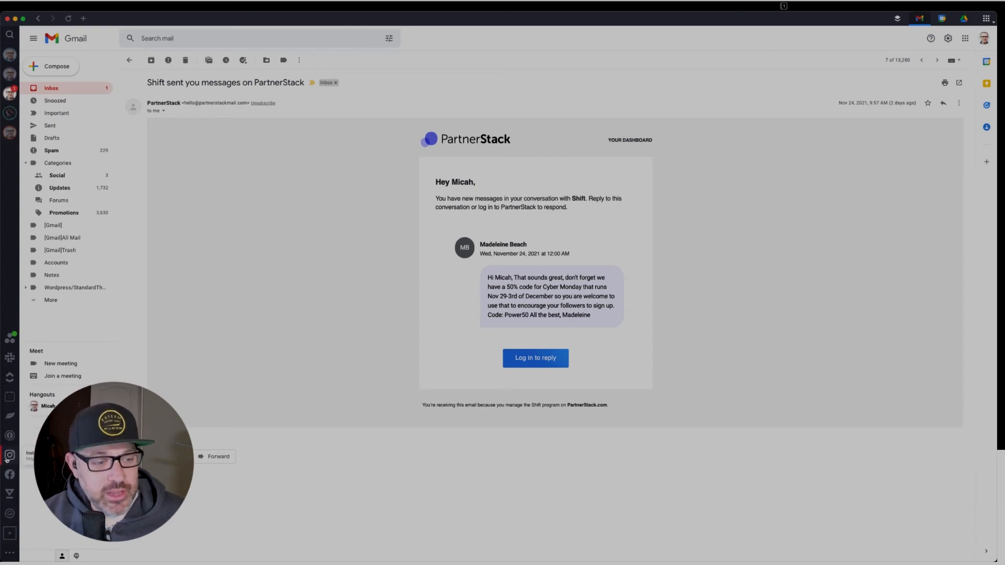
click(9, 533)
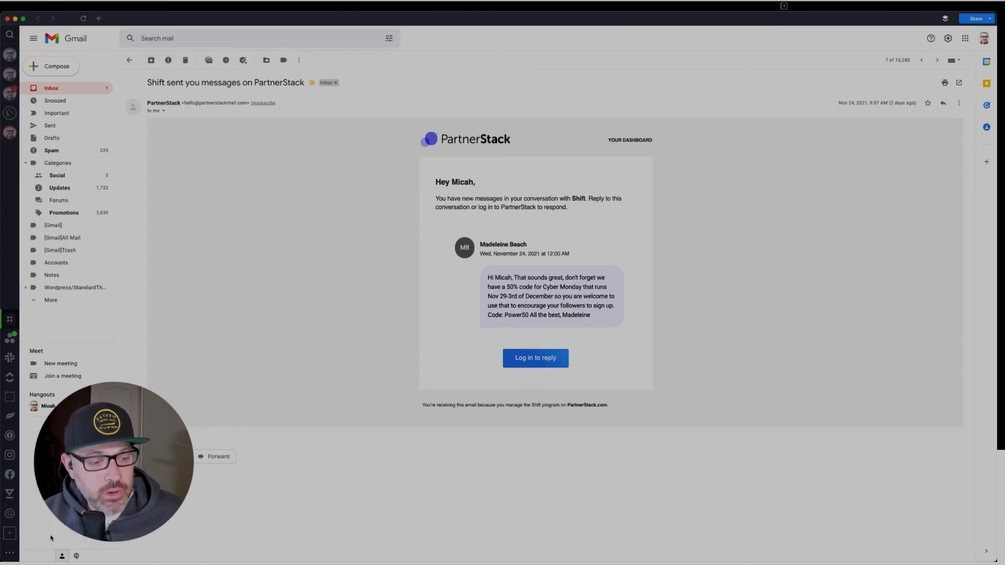
Open the new workspace, set its icon to a briefcase, and start renaming its title.
click(188, 18)
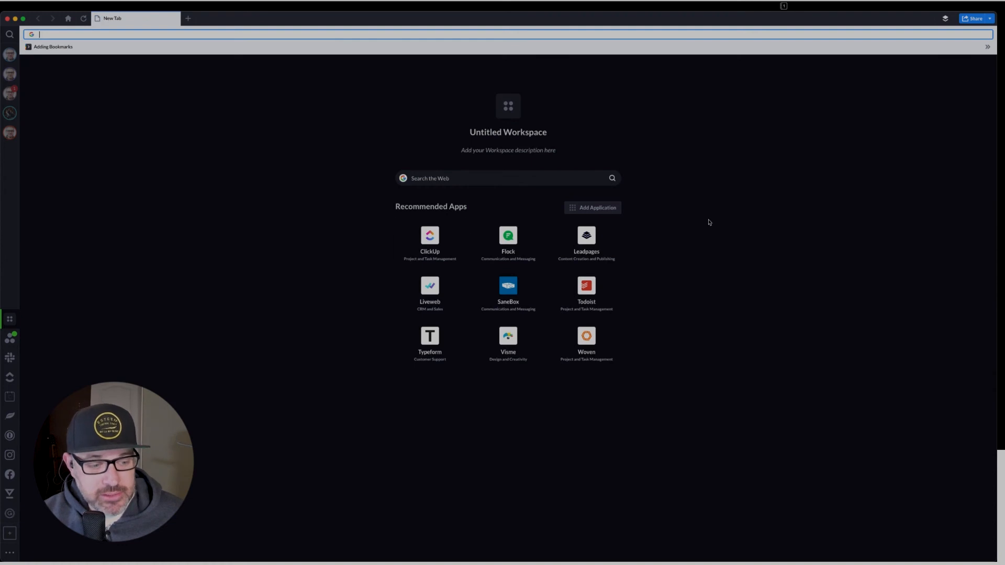
mouse_move(483, 179)
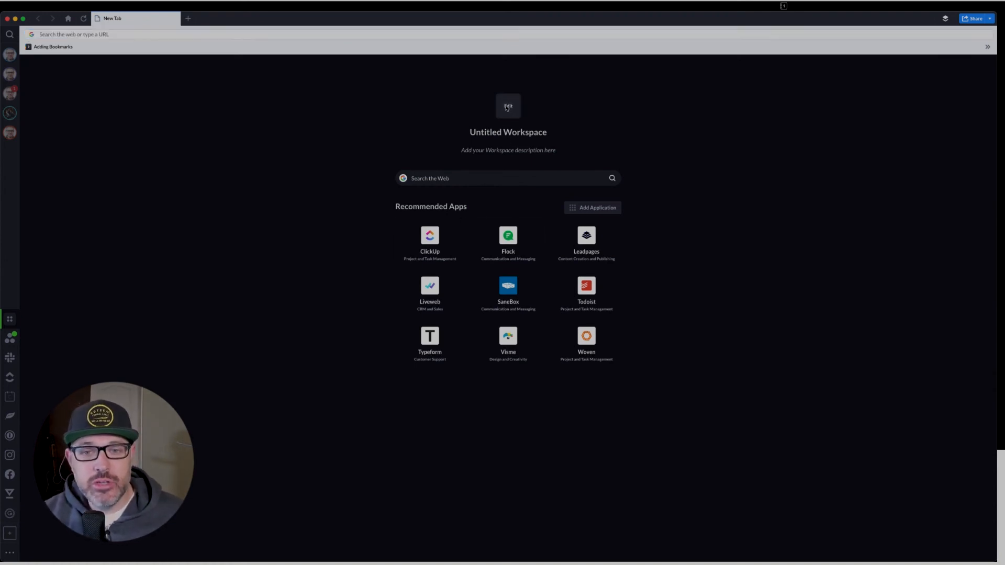
click(508, 106)
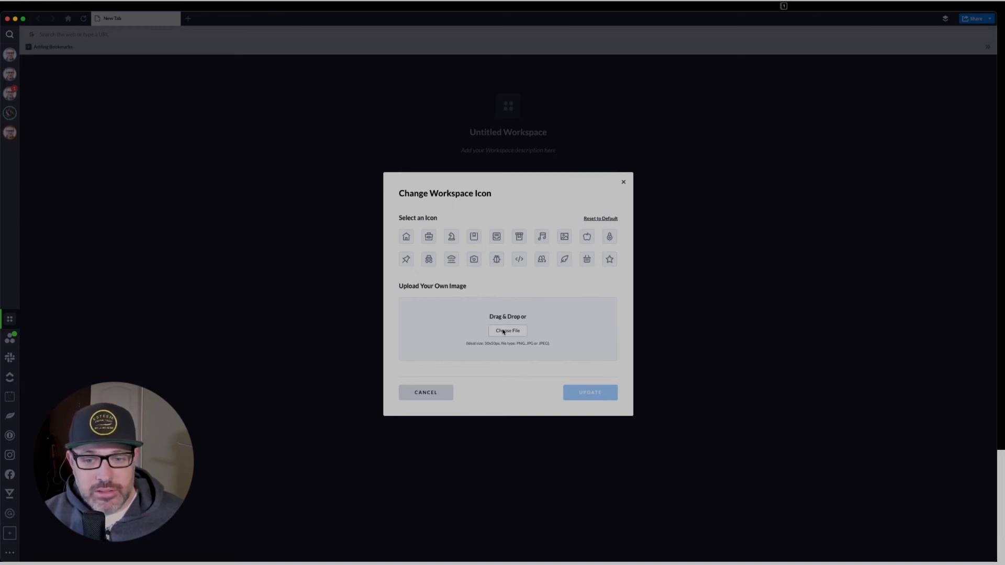
click(428, 236)
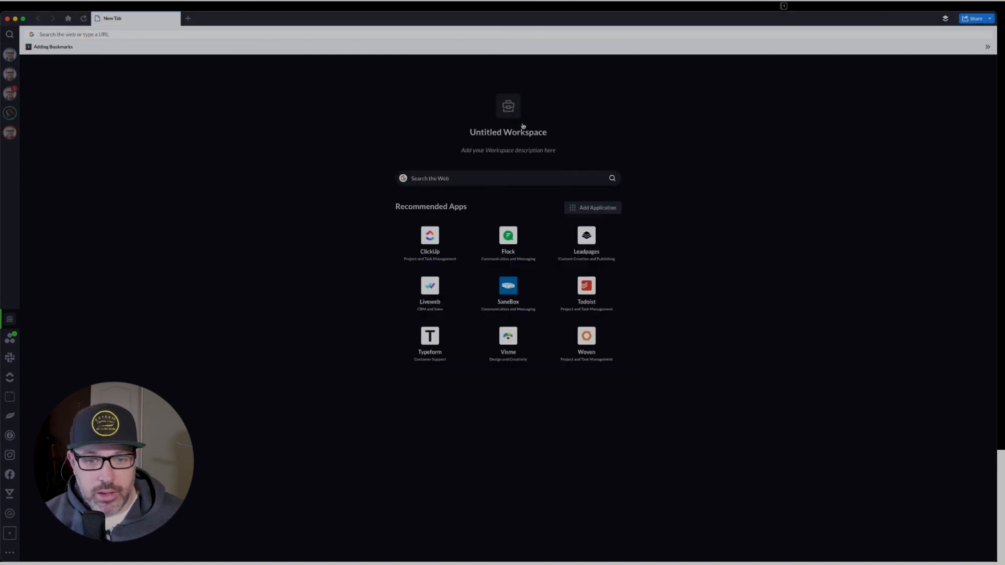
double_click(488, 151)
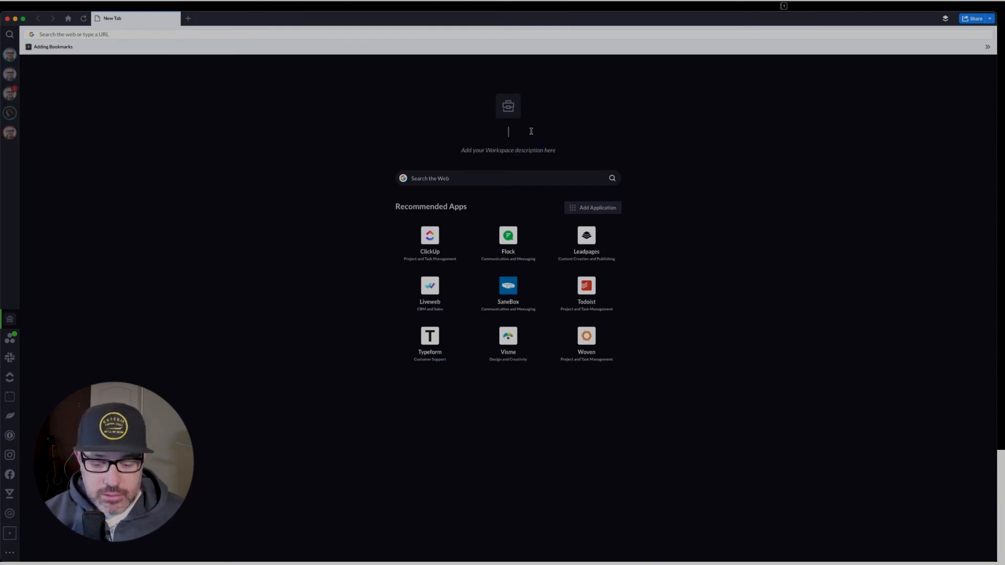
Enter 'Work' as the workspace title and type its description text.
text(Work)
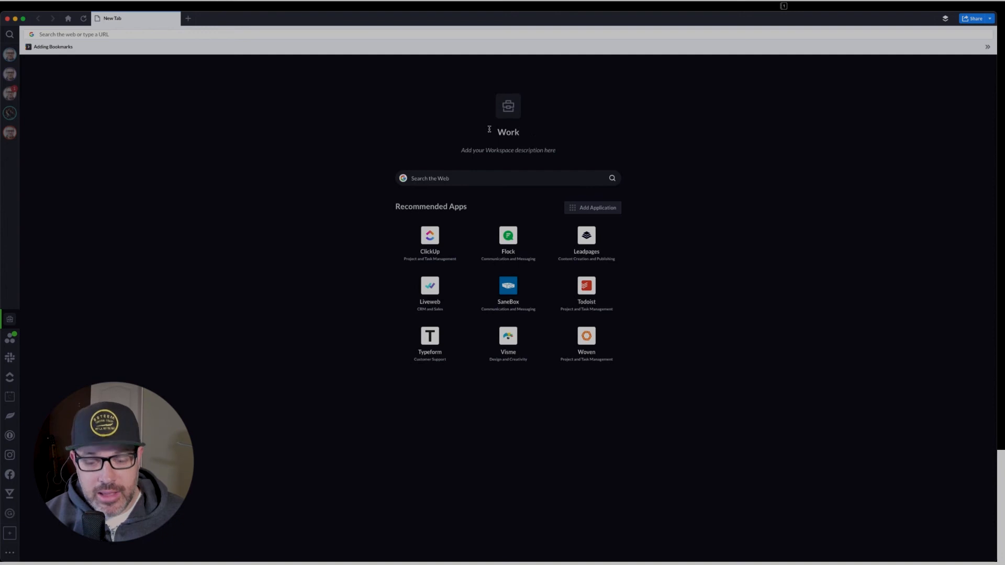
text(The)
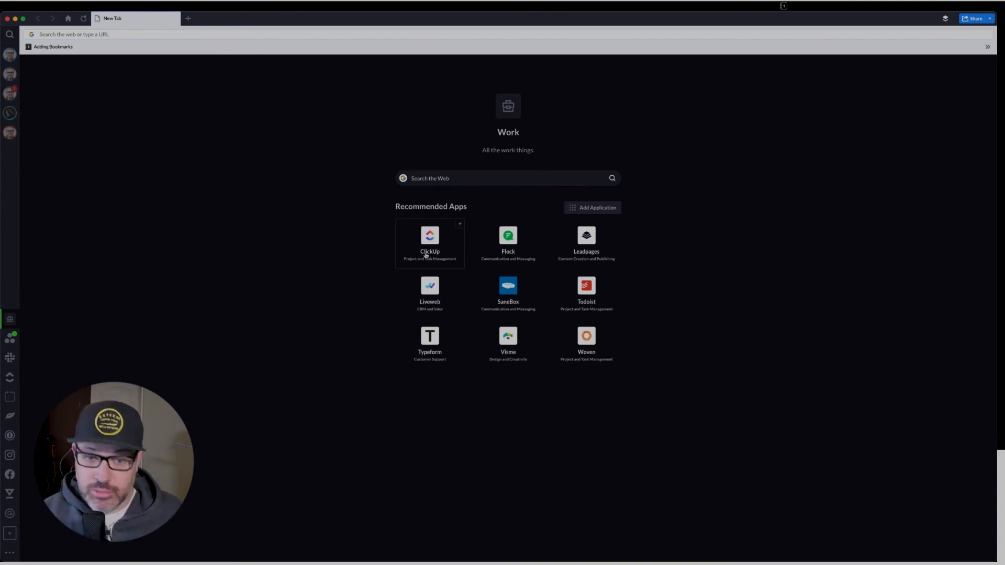
mouse_move(678, 289)
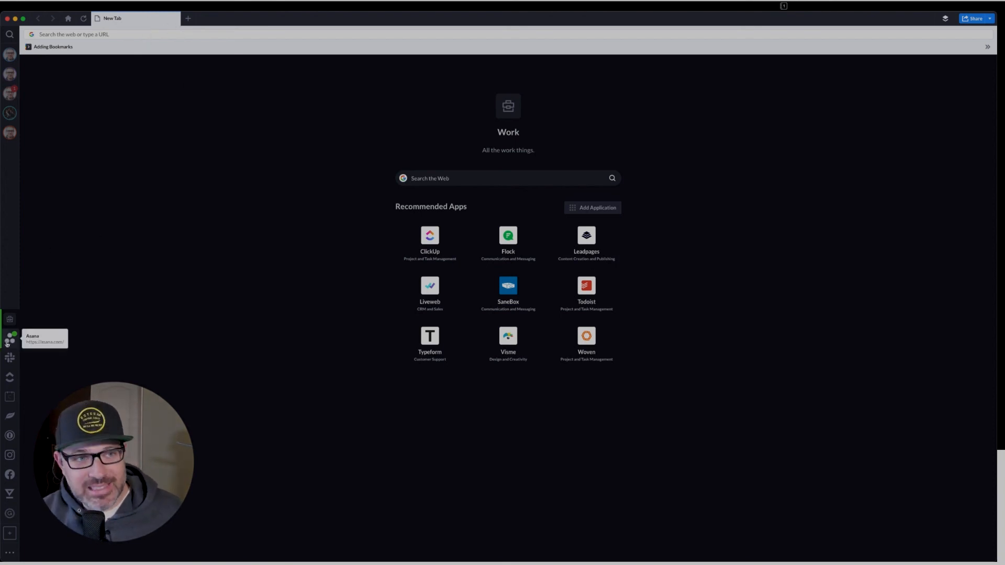
Bring up the options menu for the Asana app in the sidebar.
right_click(9, 334)
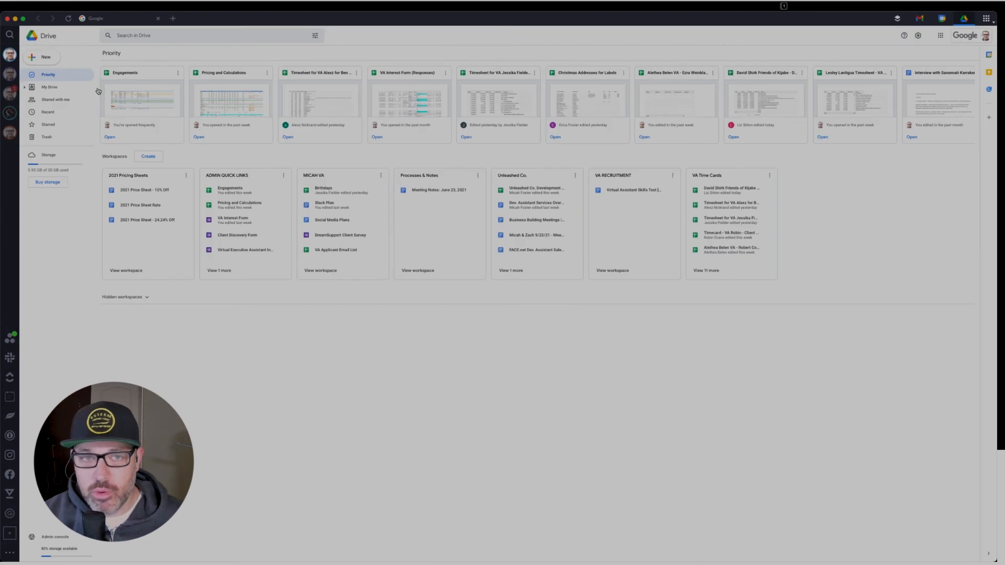
mouse_move(247, 160)
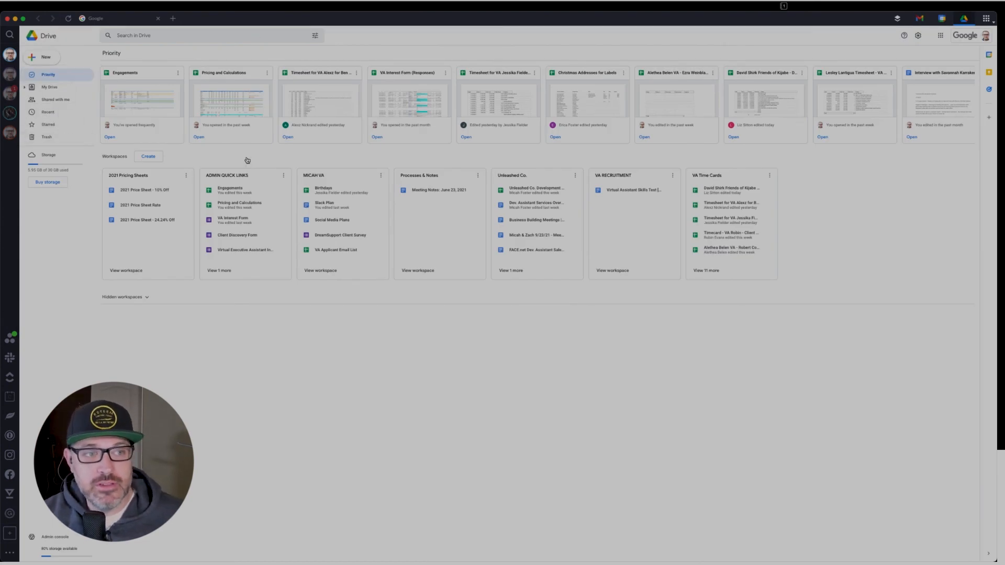
mouse_move(308, 160)
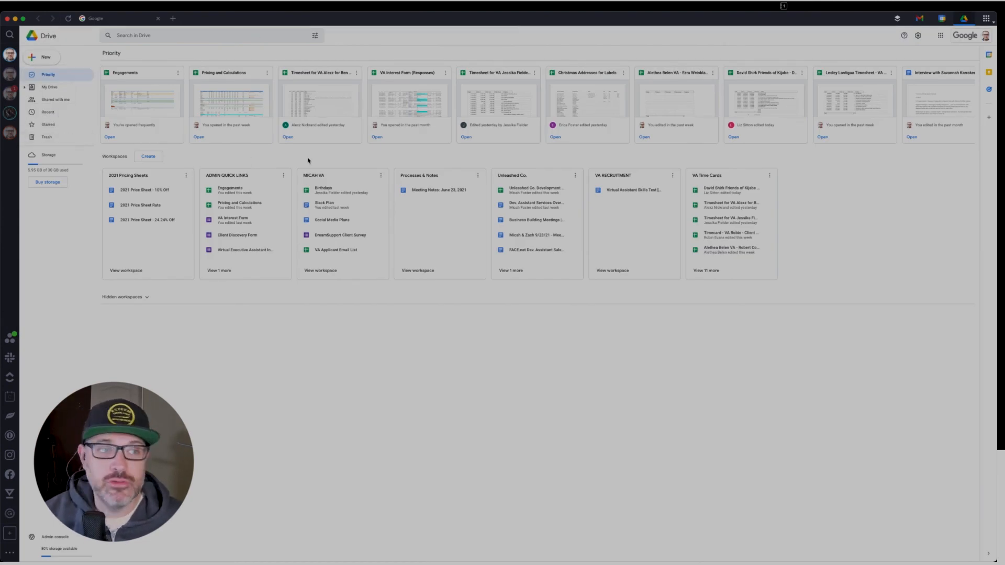